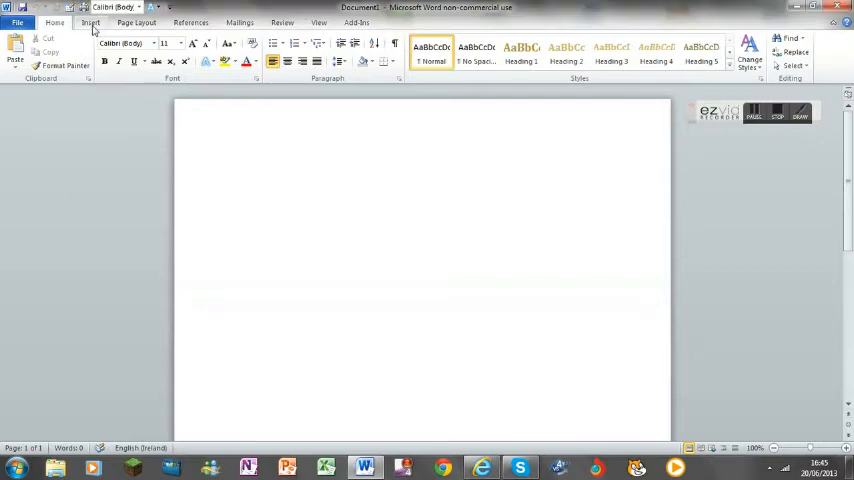
Bring up the Insert Chart gallery from the Insert tab
click(92, 20)
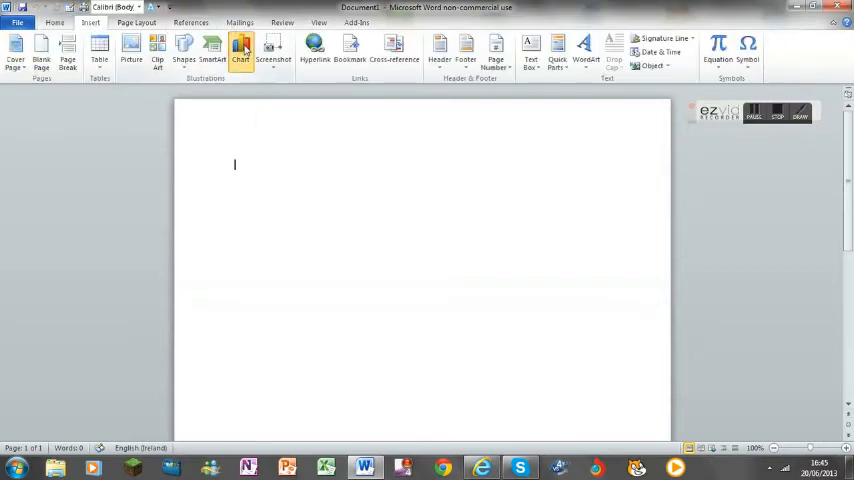
click(244, 50)
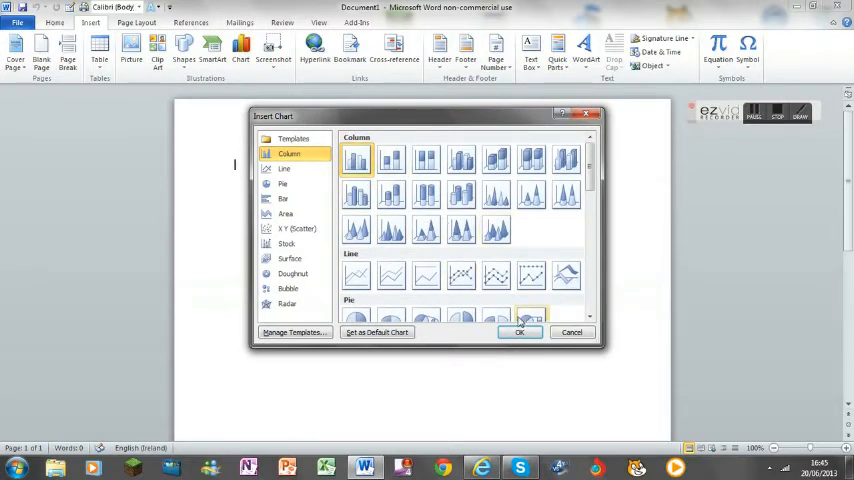
Insert a clustered column chart and name its categories pizza, burger, sandwich and cake
click(520, 332)
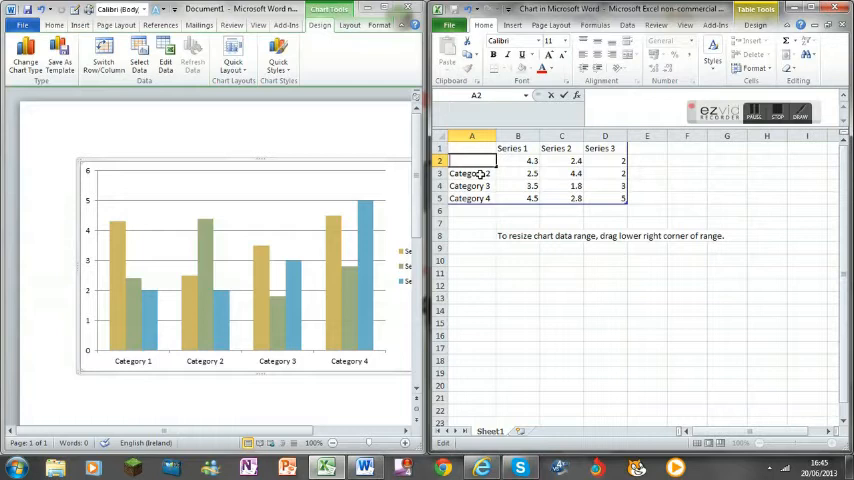
text(pizza)
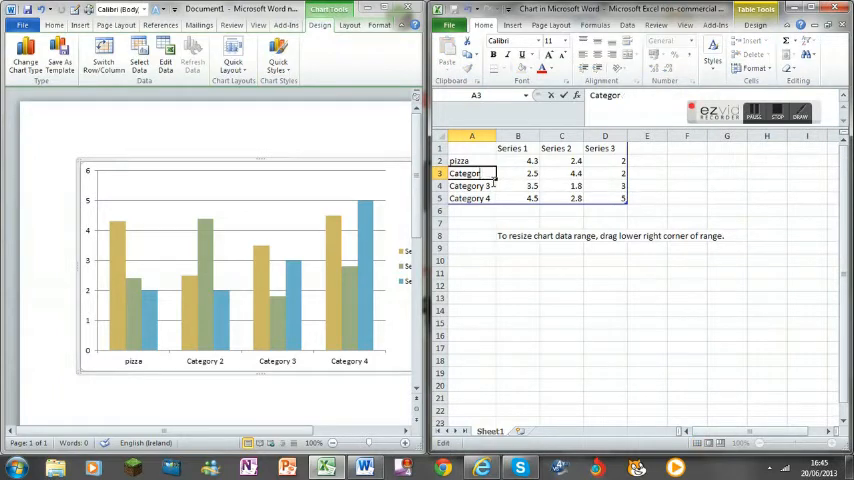
text(burger)
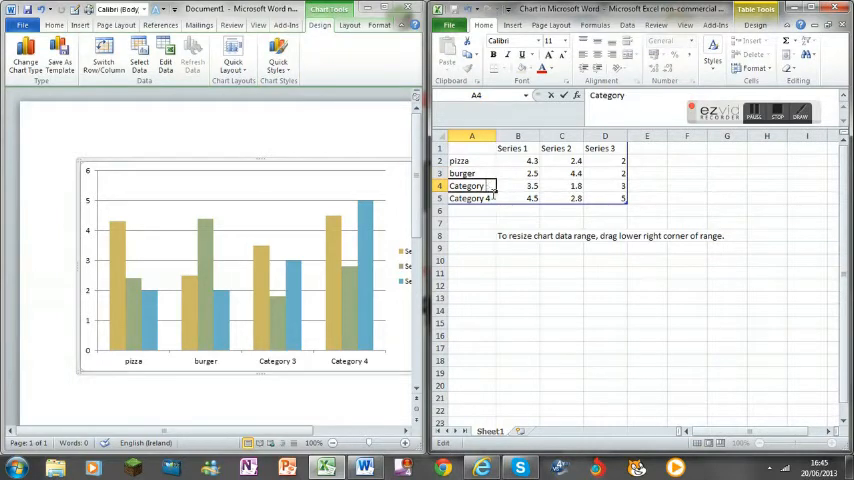
text(sandw)
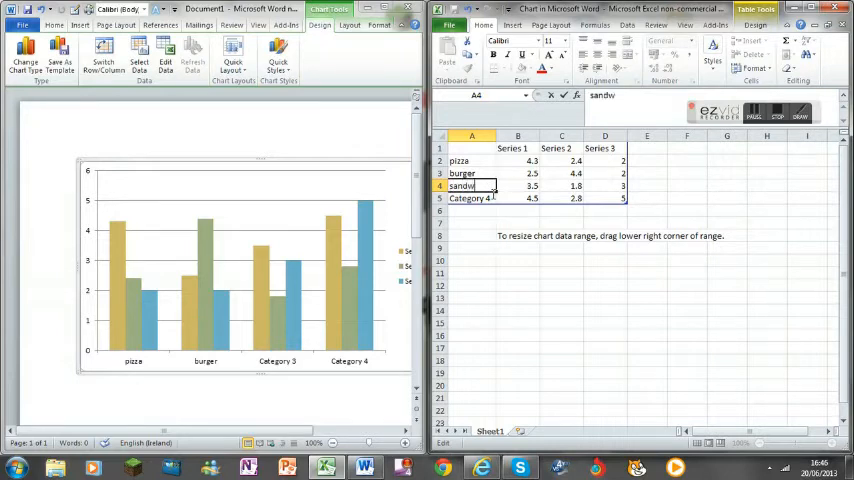
text(ich)
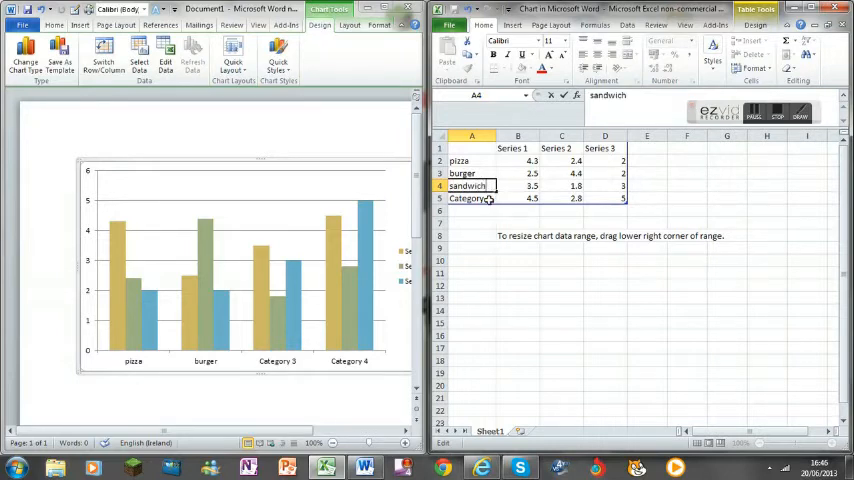
click(468, 198)
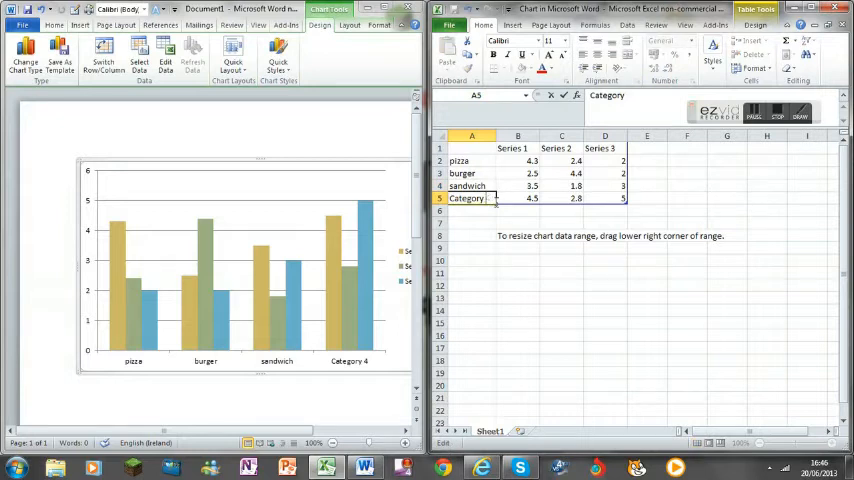
text(cake)
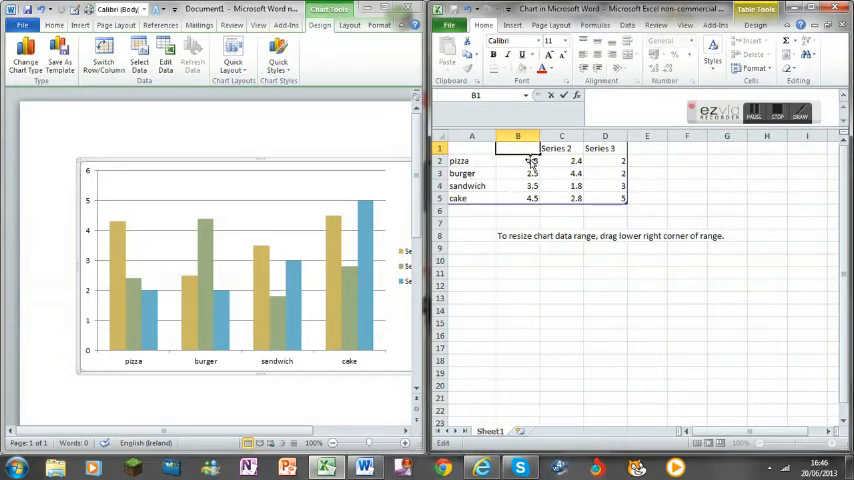
Rename the first two series to 5th c and 4th c in the chart data
text(5)
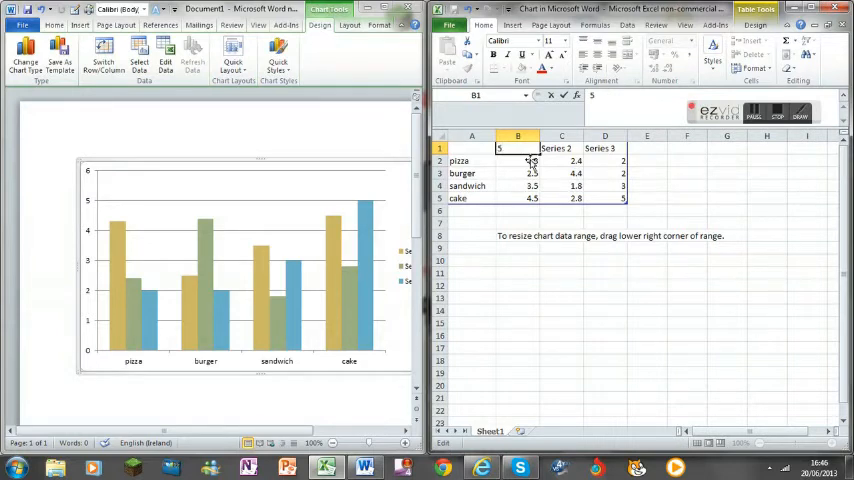
text(5th c)
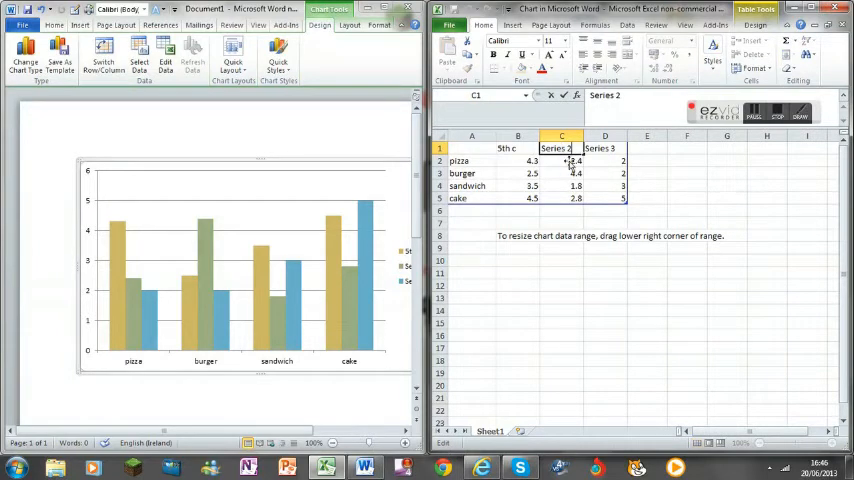
key(Delete)
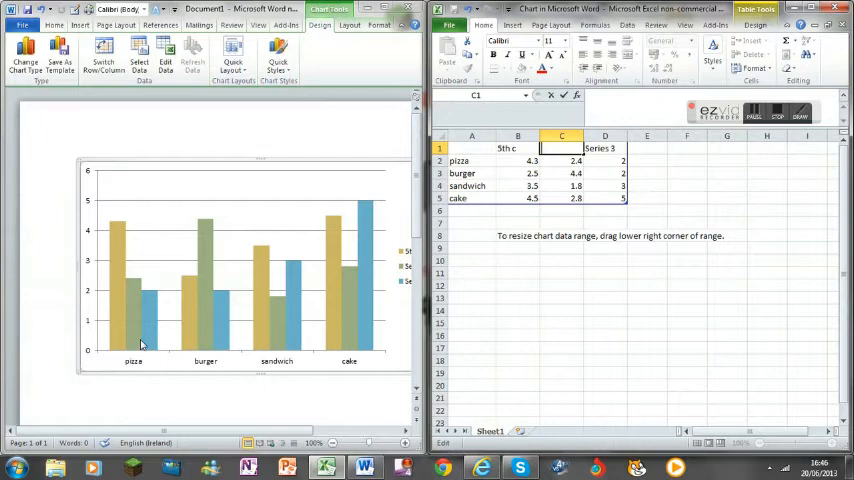
mouse_move(118, 256)
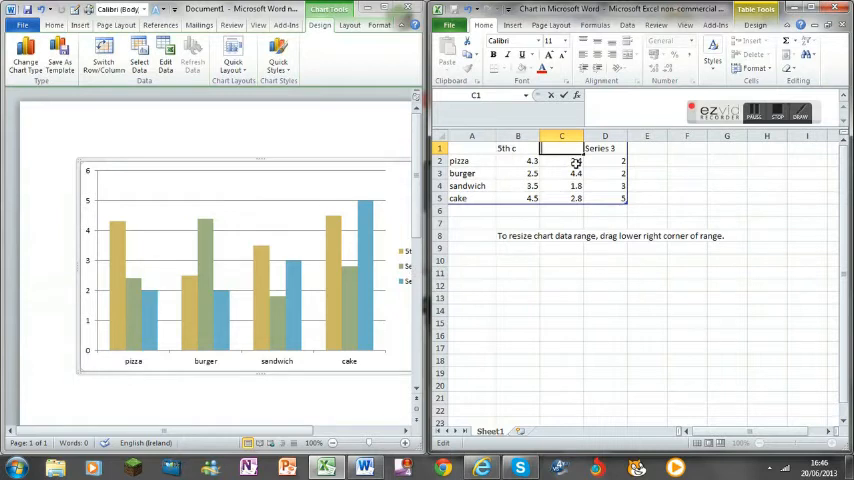
text(4th c)
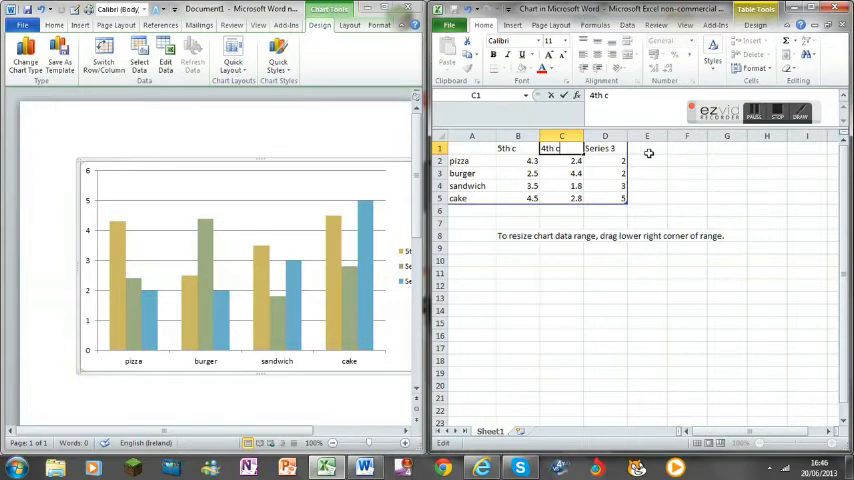
click(604, 148)
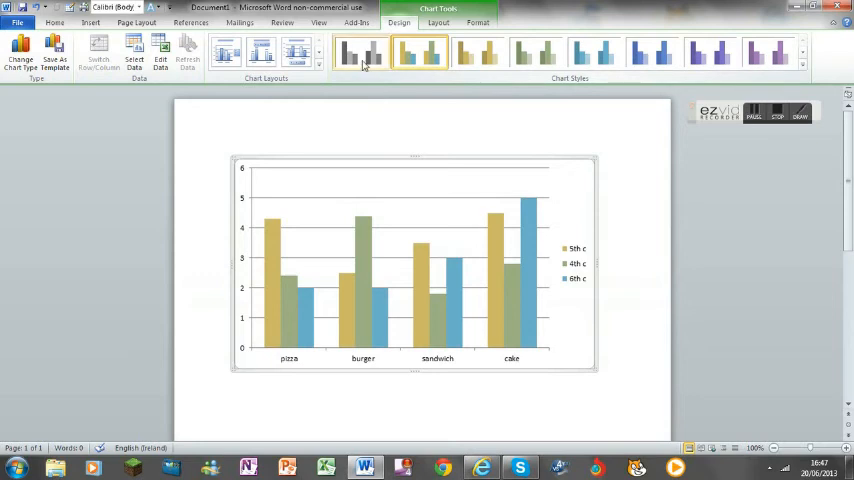
Show the chart's Layout and then Format tools under Chart Tools
click(584, 56)
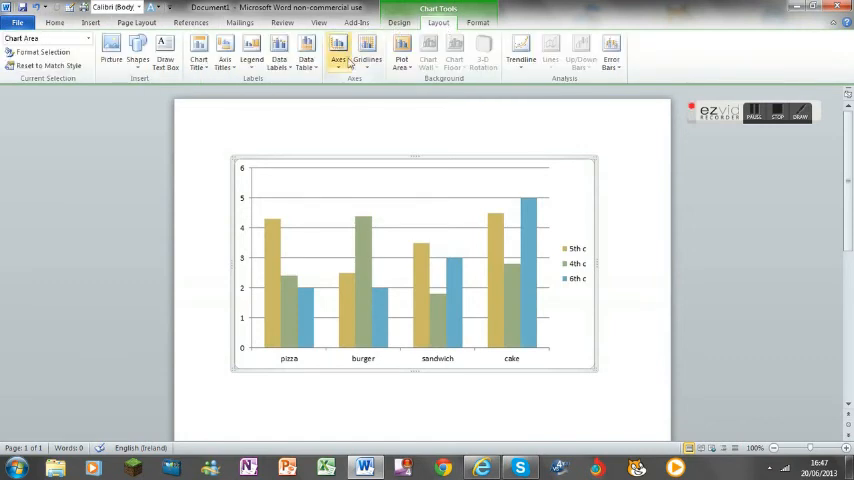
click(484, 22)
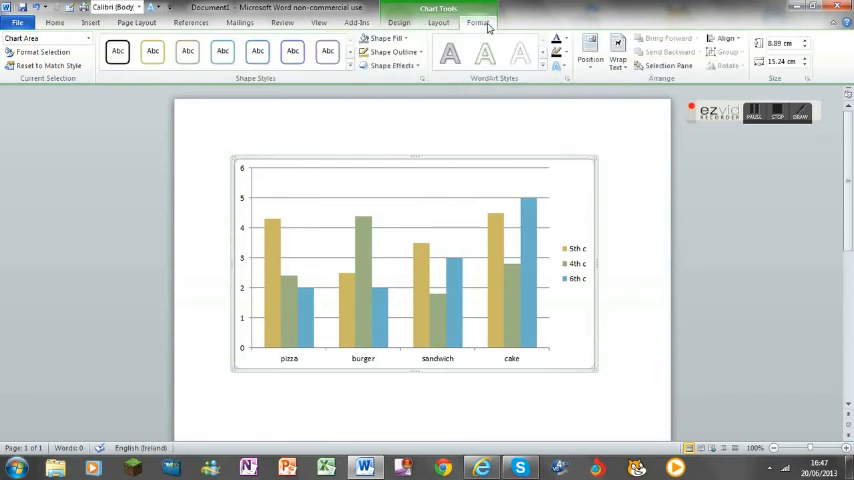